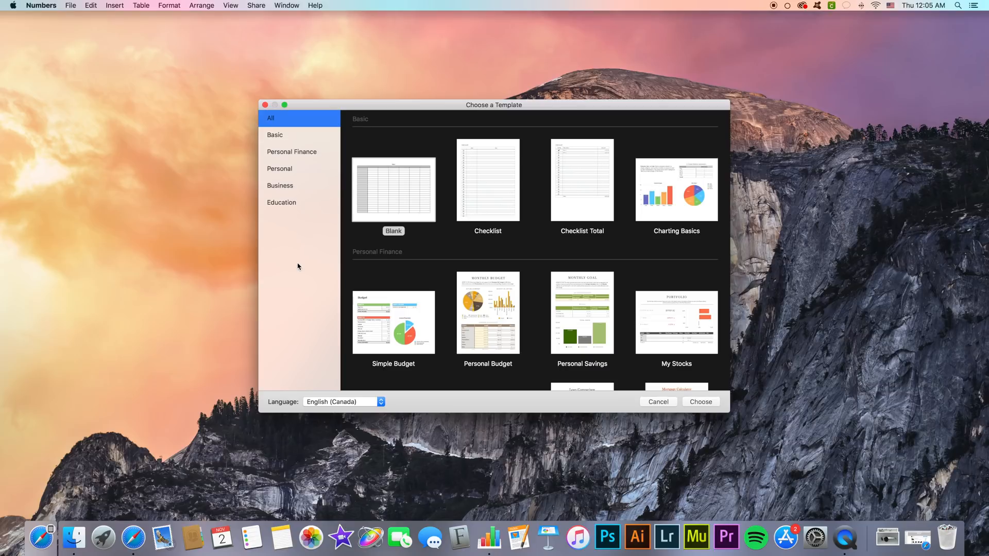
- Create a new spreadsheet from the Blank template
scroll("down", 3)
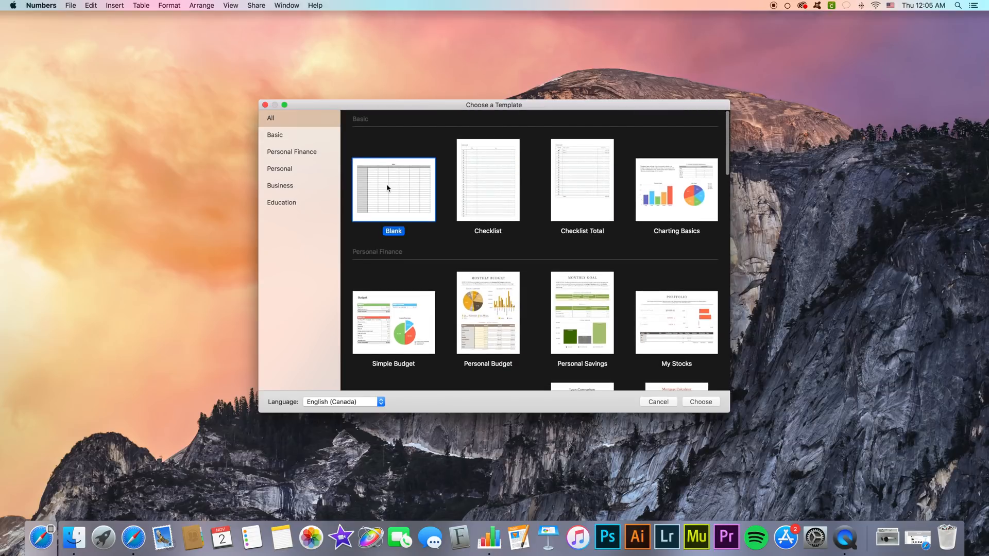
left_click(700, 402)
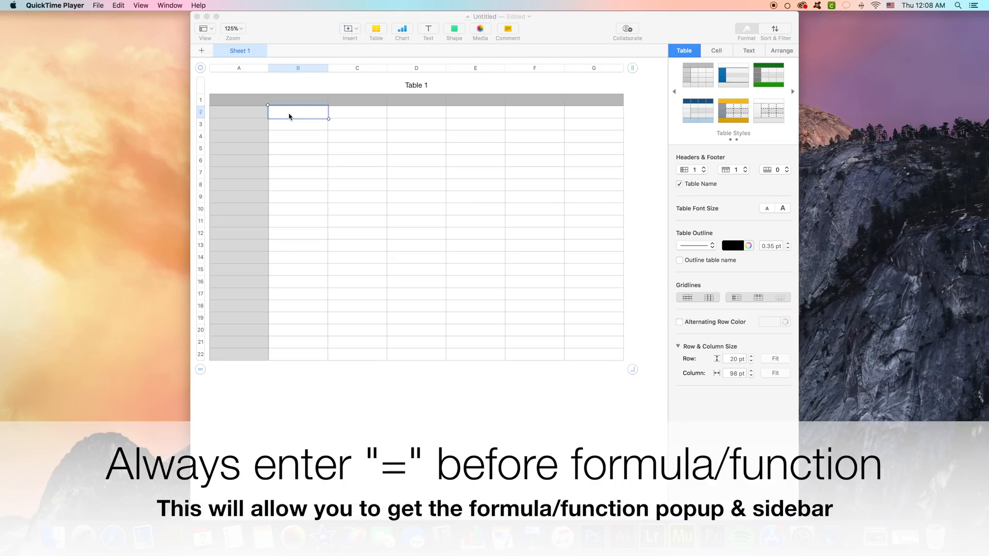
- Start a formula in B2 with an equals sign to show the functions browser
type("=")
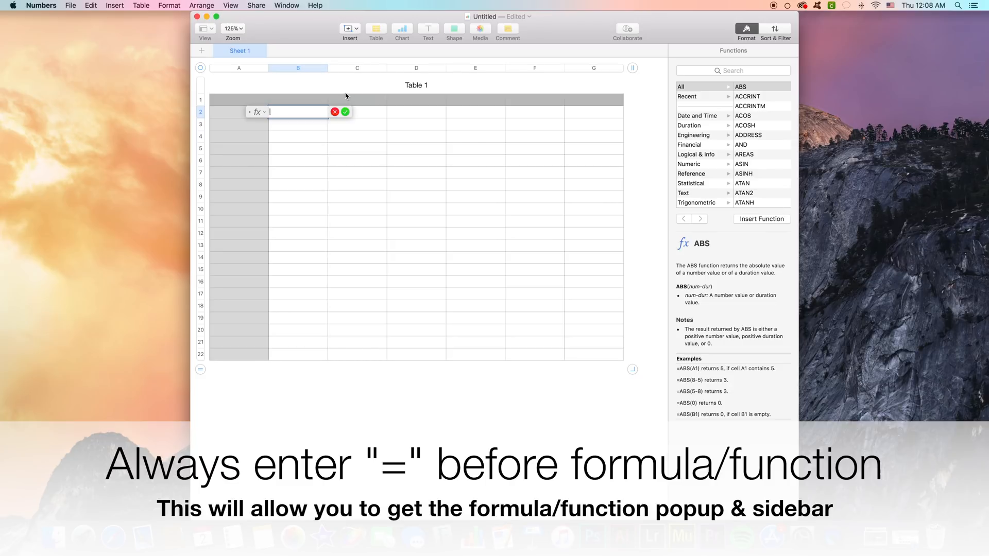
type("=")
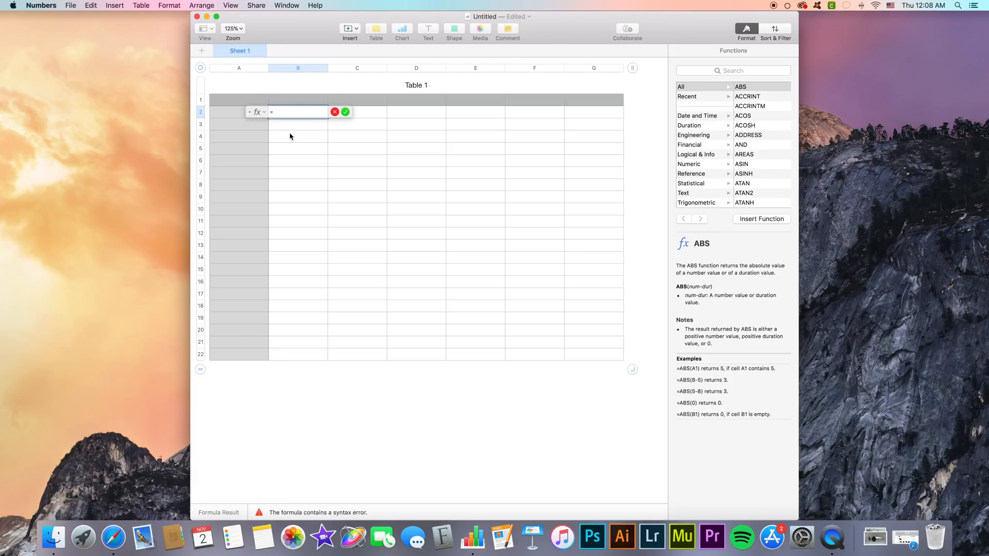
mouse_move(337, 528)
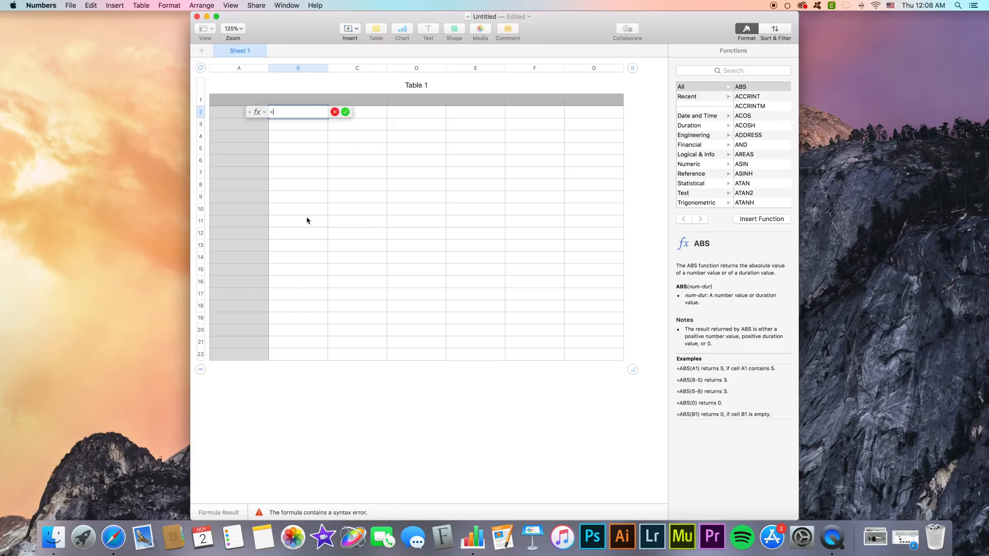
mouse_move(290, 112)
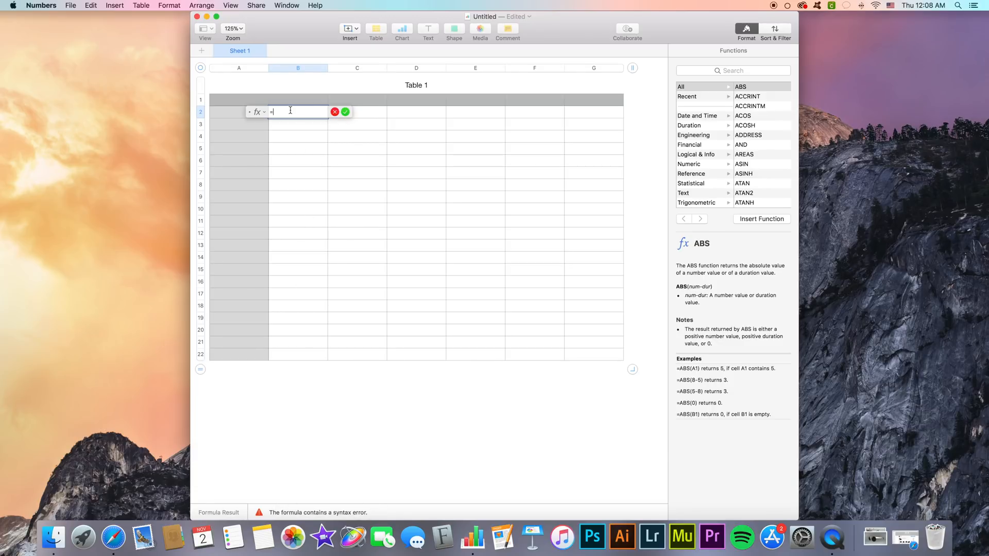
key("Backspace")
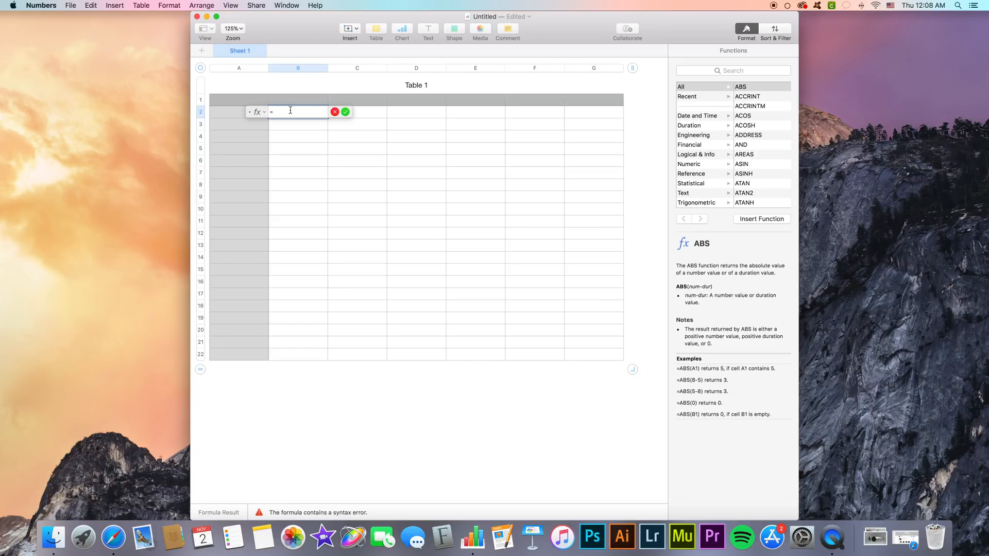
- Build the B2 formula D2+E2
left_click(416, 112)
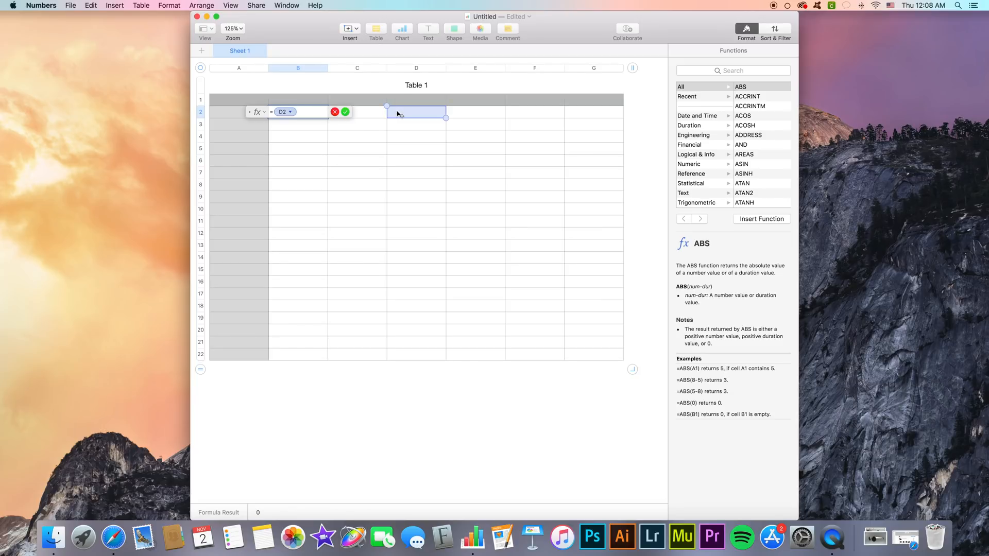
type("+")
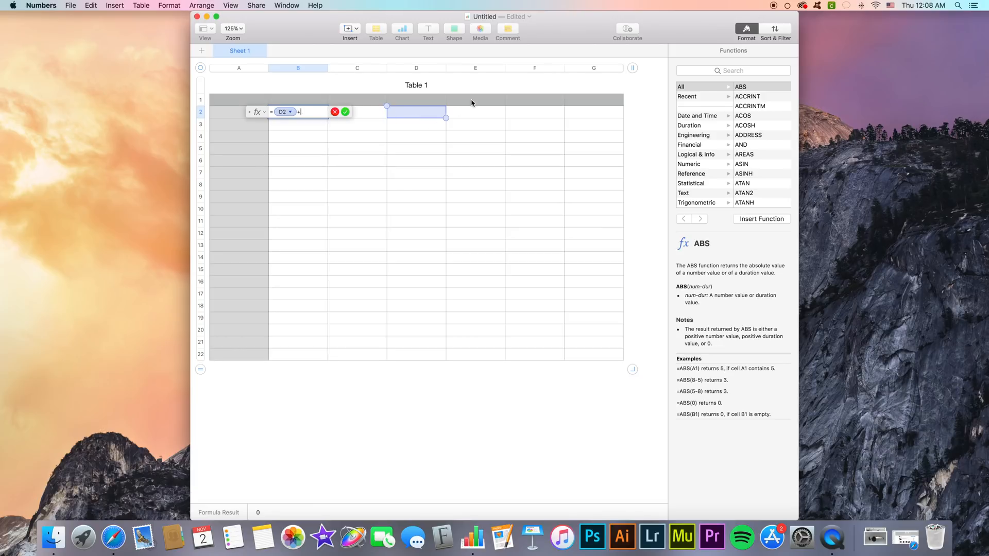
left_click(475, 112)
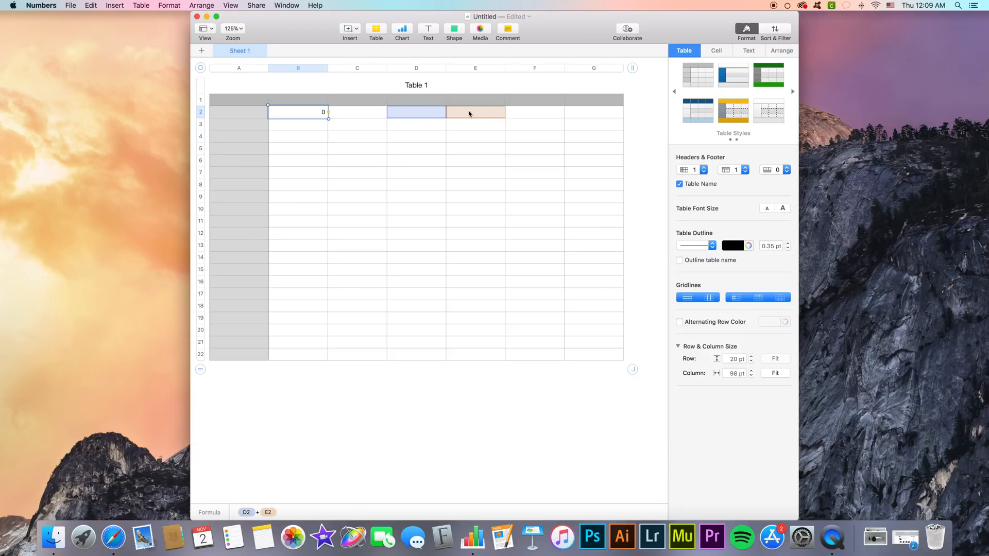
- Enter 6 in D2 and 10 in E2, then select B3 for a new formula
type("5")
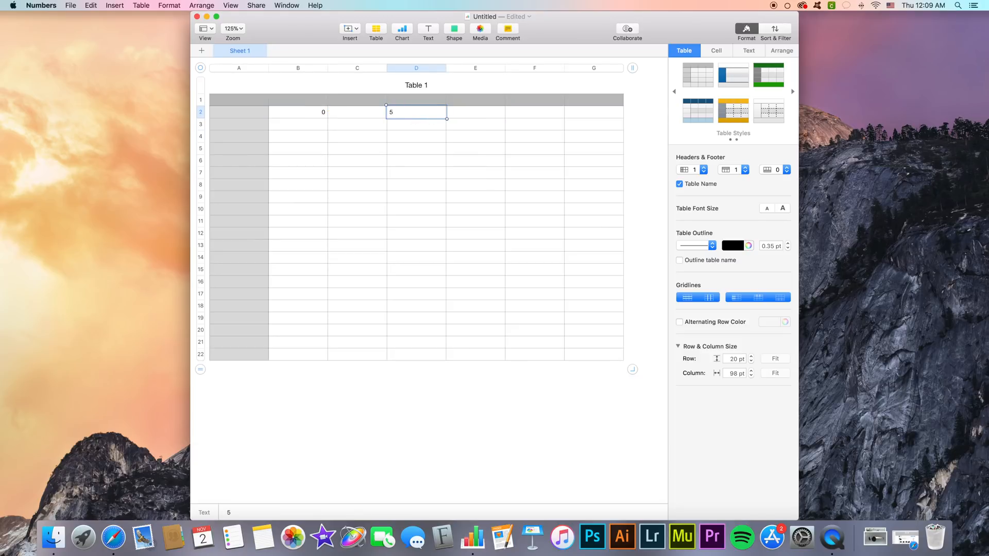
type("4")
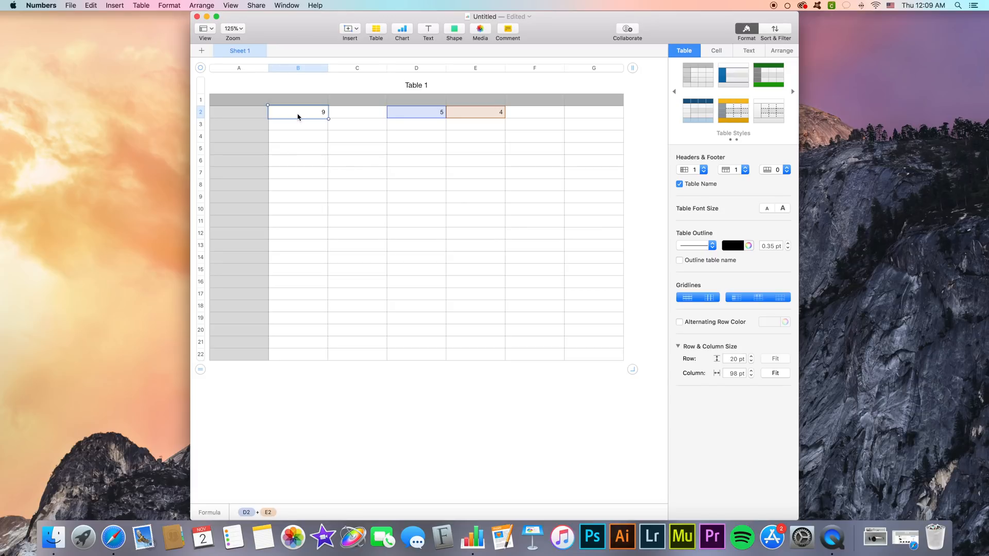
mouse_move(421, 113)
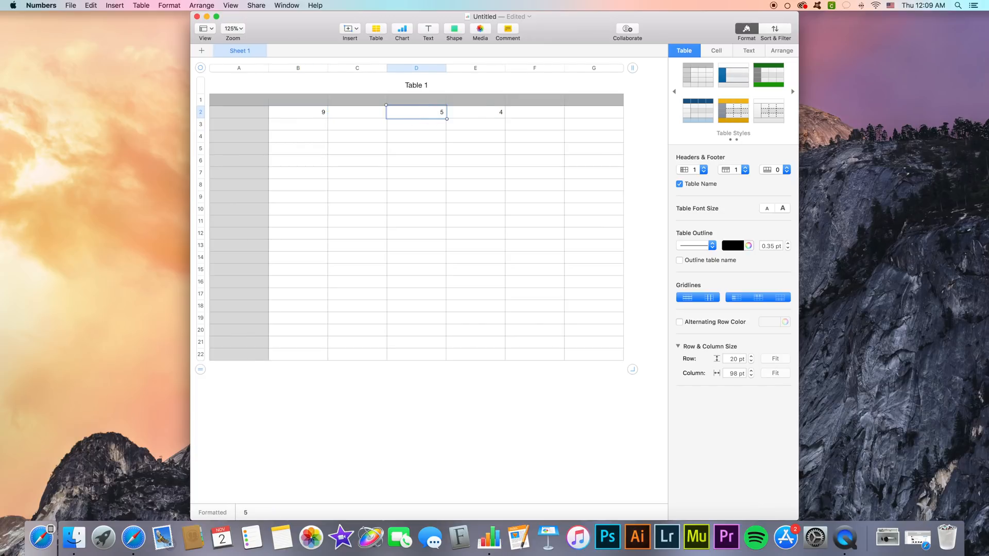
type("6")
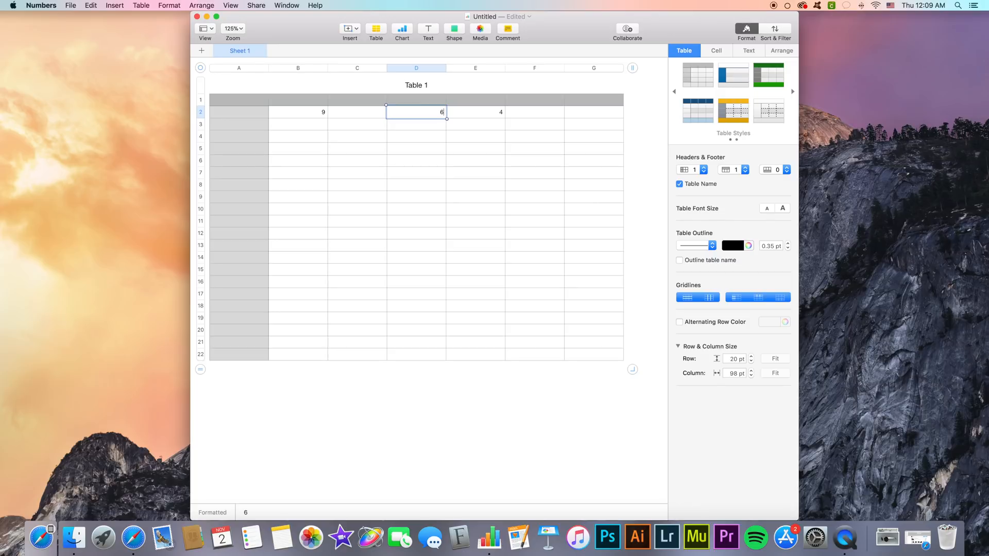
left_click(475, 111)
type("10")
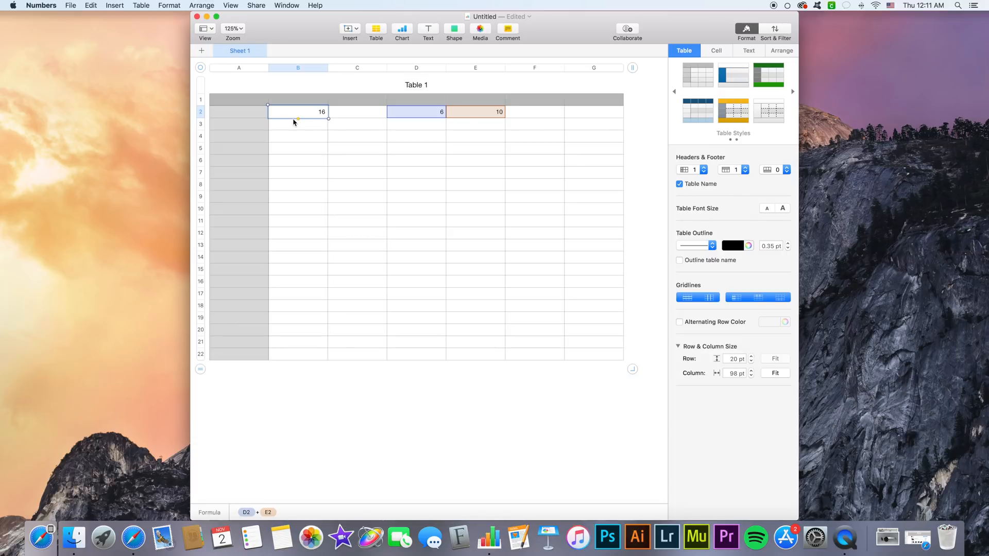
left_click(297, 123)
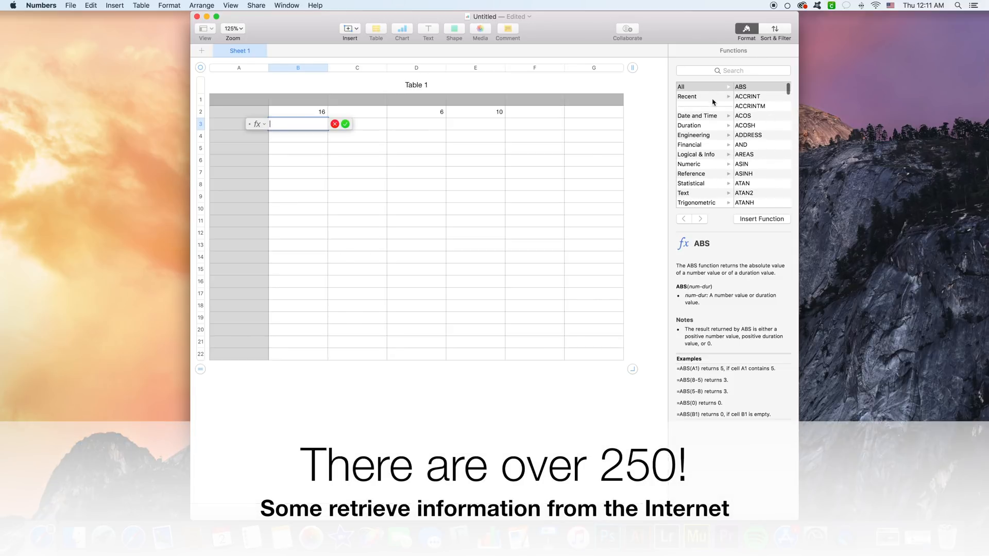
- Insert AVERAGE from Recent functions over D2:E2 into B3
left_click(680, 87)
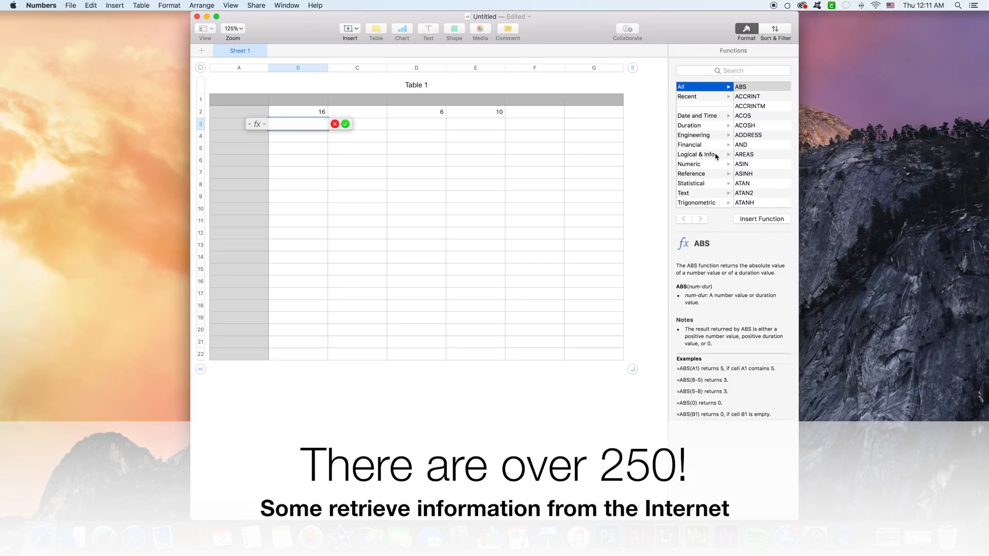
left_click(687, 96)
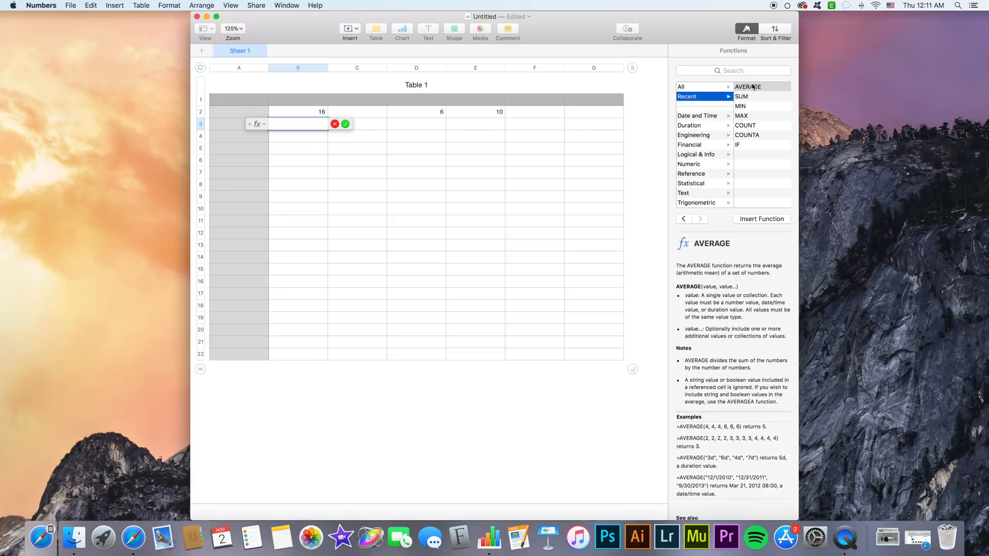
double_click(747, 87)
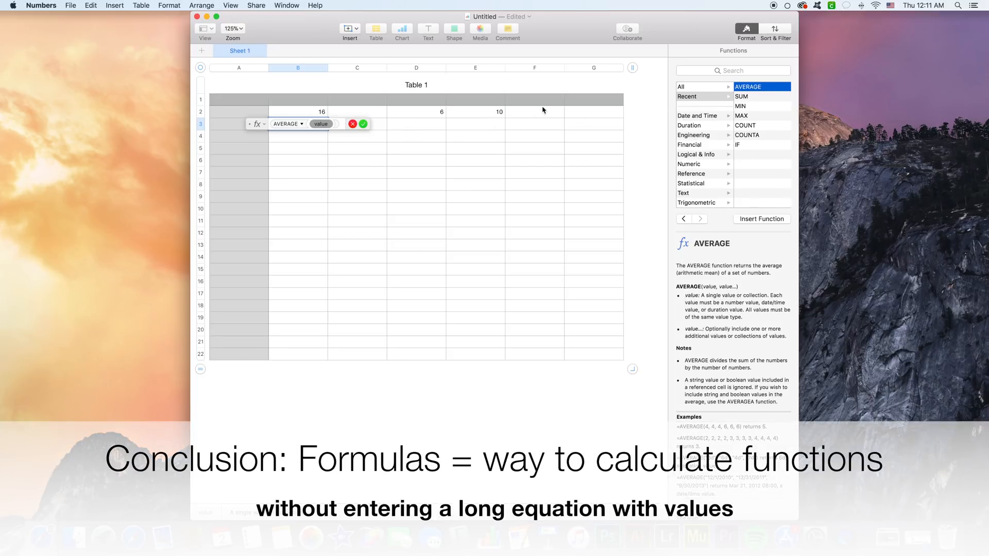
mouse_move(461, 121)
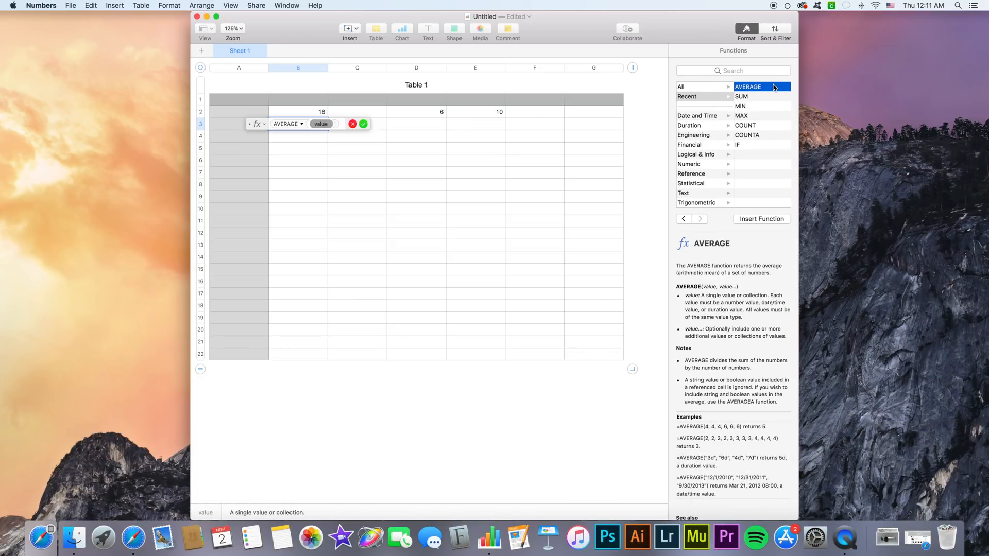
left_click_drag(416, 112, 499, 112)
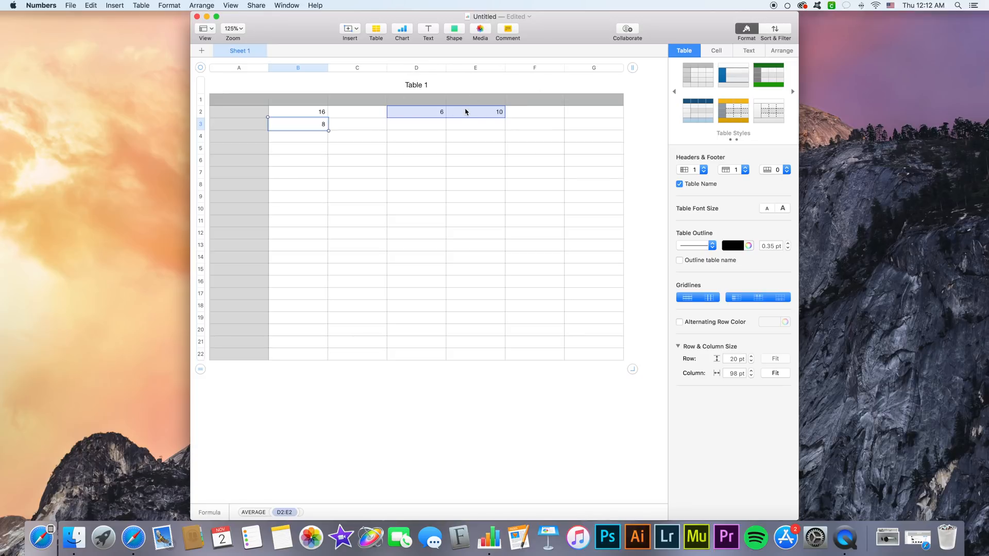
mouse_move(390, 112)
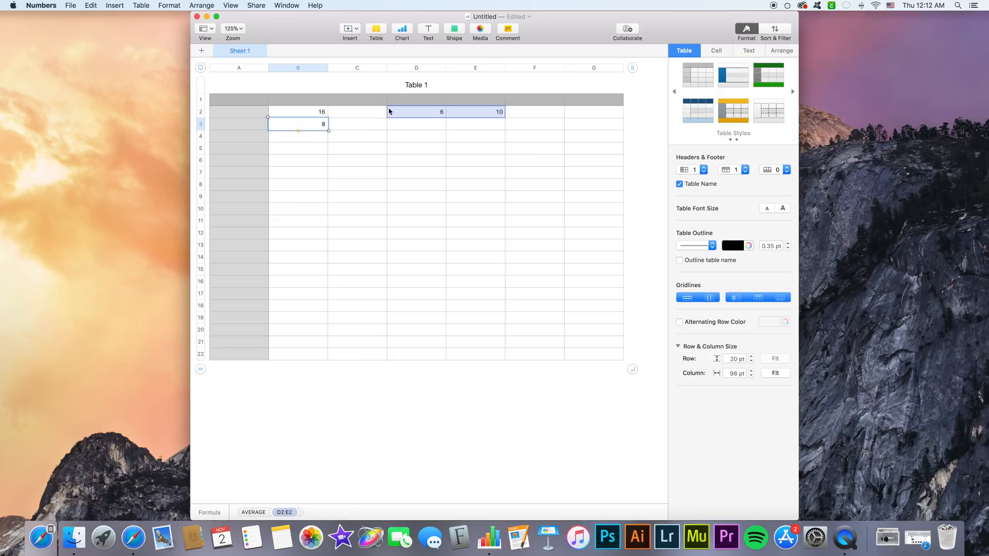
mouse_move(362, 139)
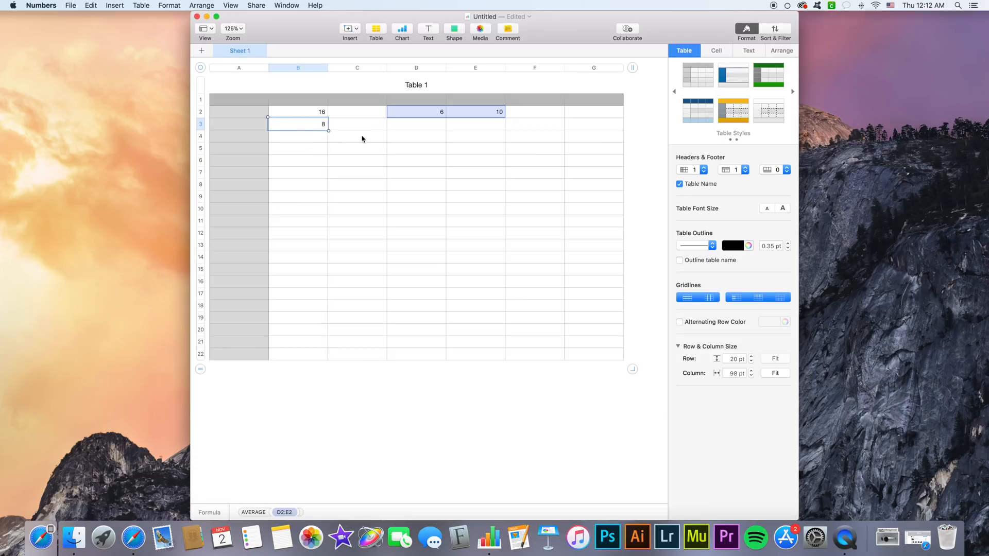
mouse_move(320, 131)
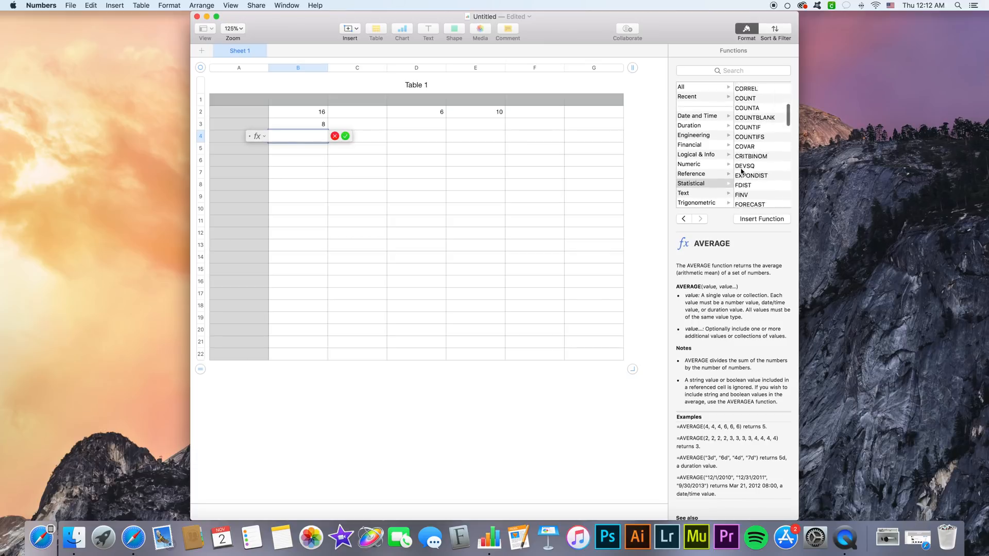
scroll("down", 3)
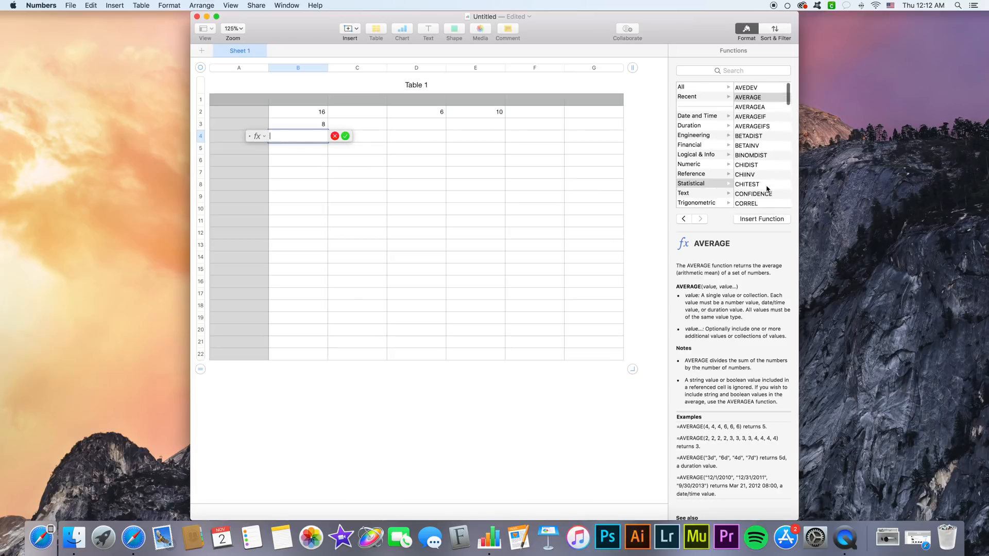
left_click(749, 107)
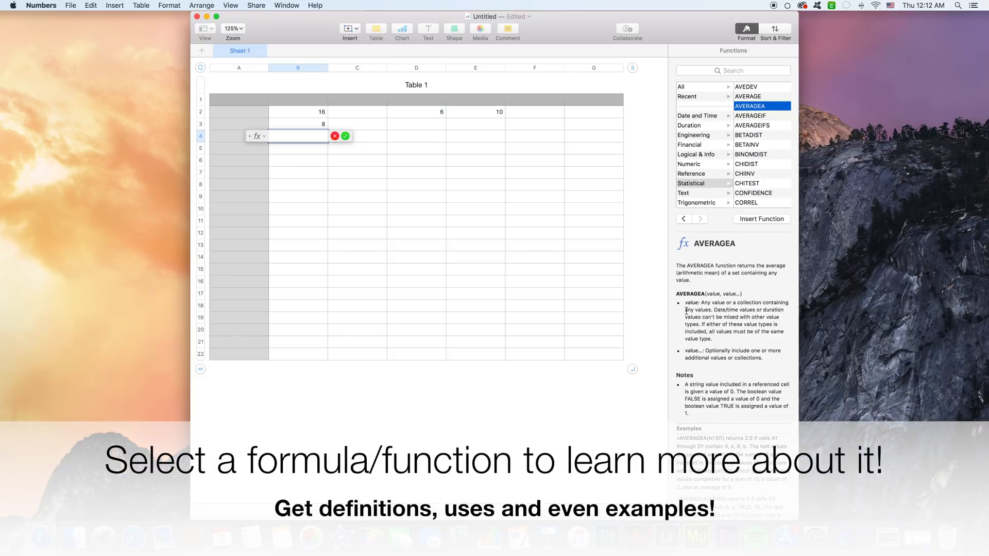
scroll("down", 3)
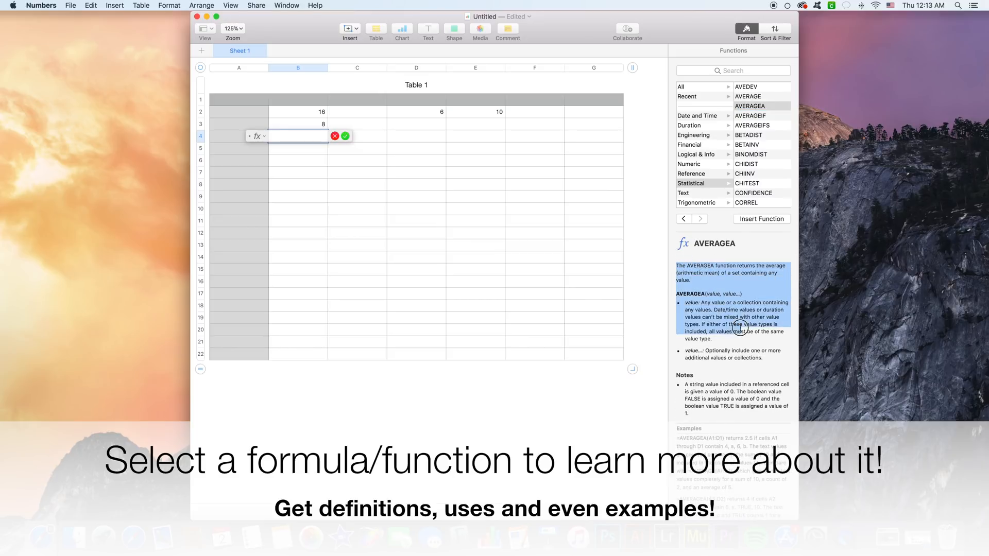
scroll("down", 3)
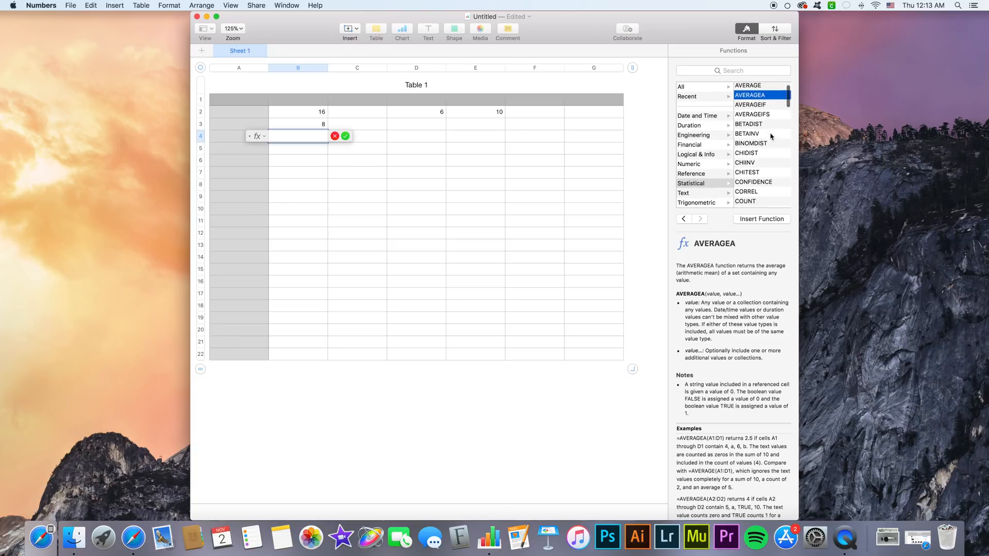
left_click(733, 70)
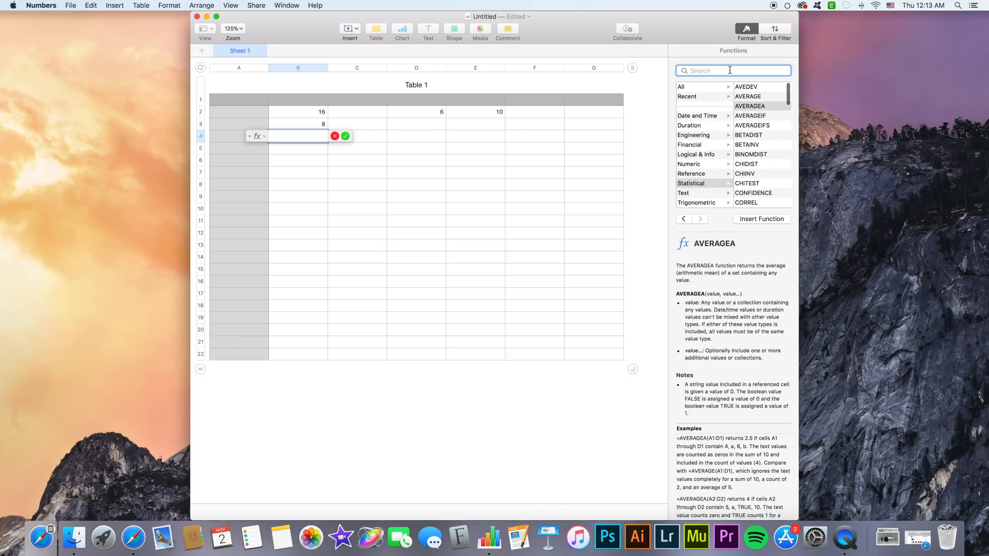
type("averag")
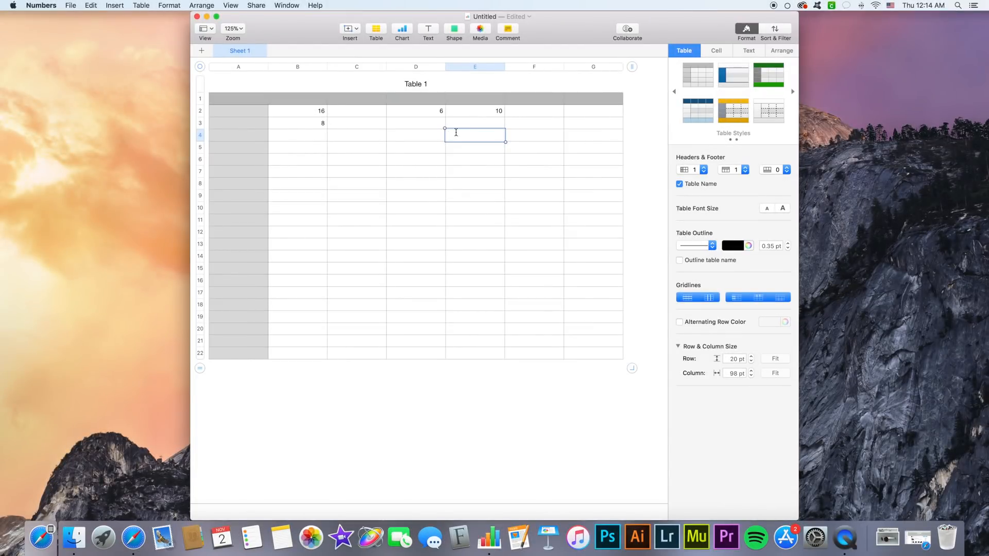
left_click(474, 134)
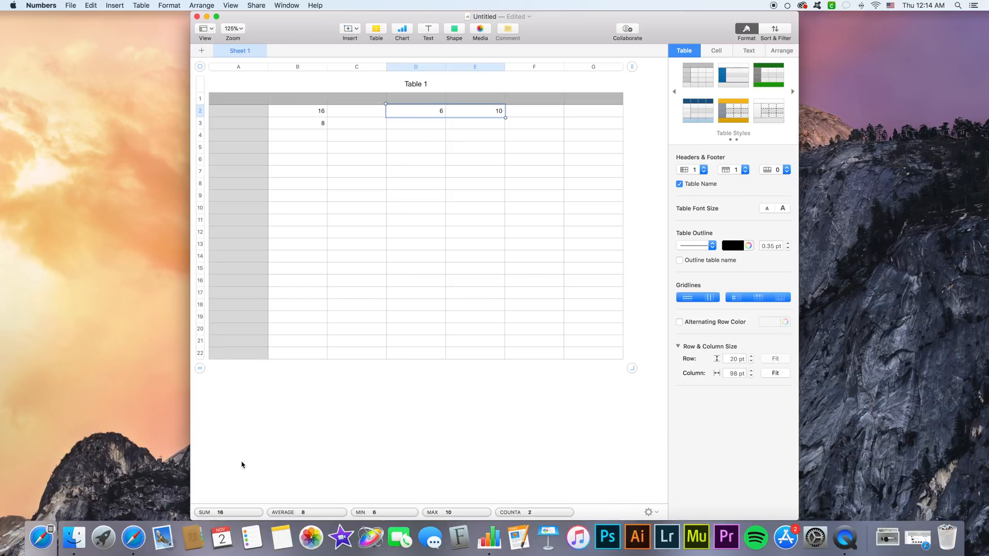
mouse_move(356, 520)
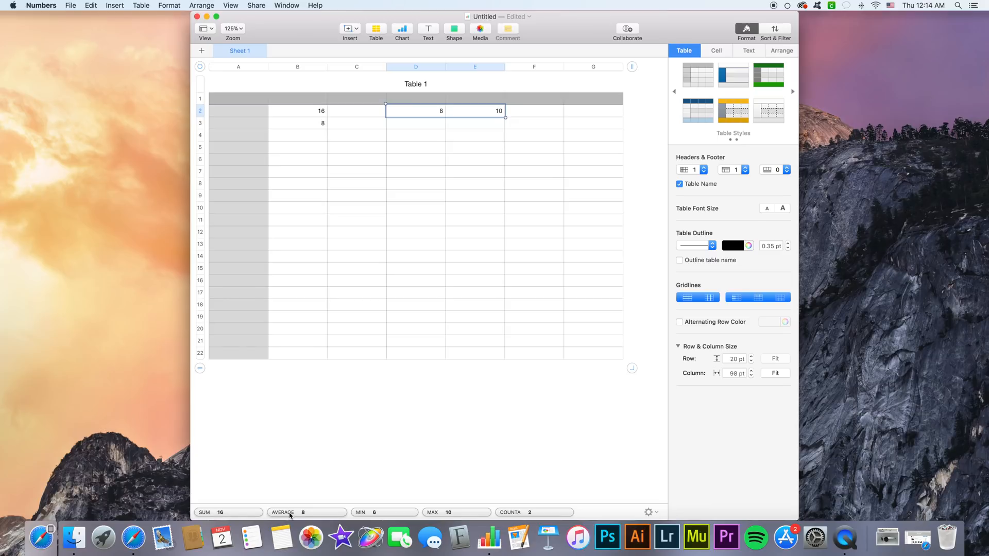
mouse_move(291, 511)
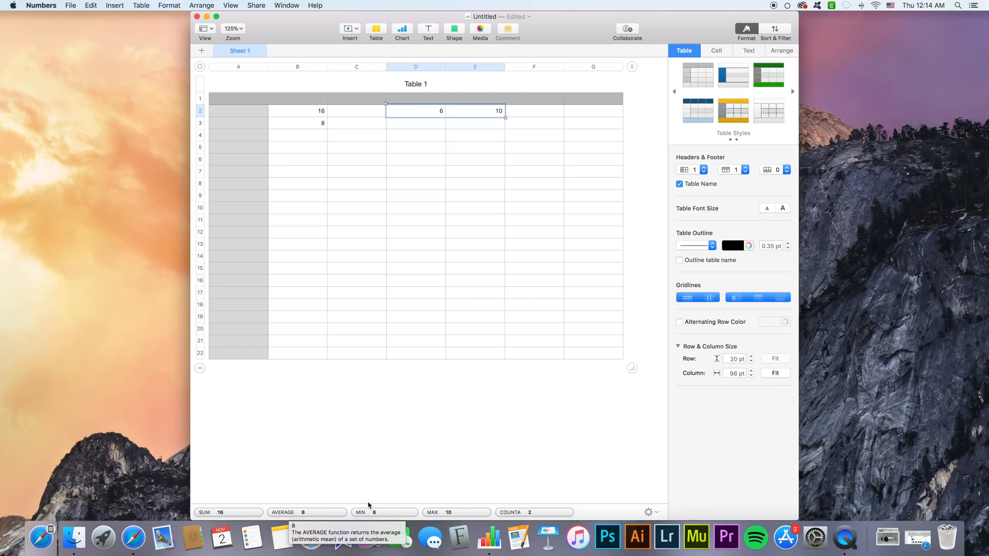
mouse_move(451, 512)
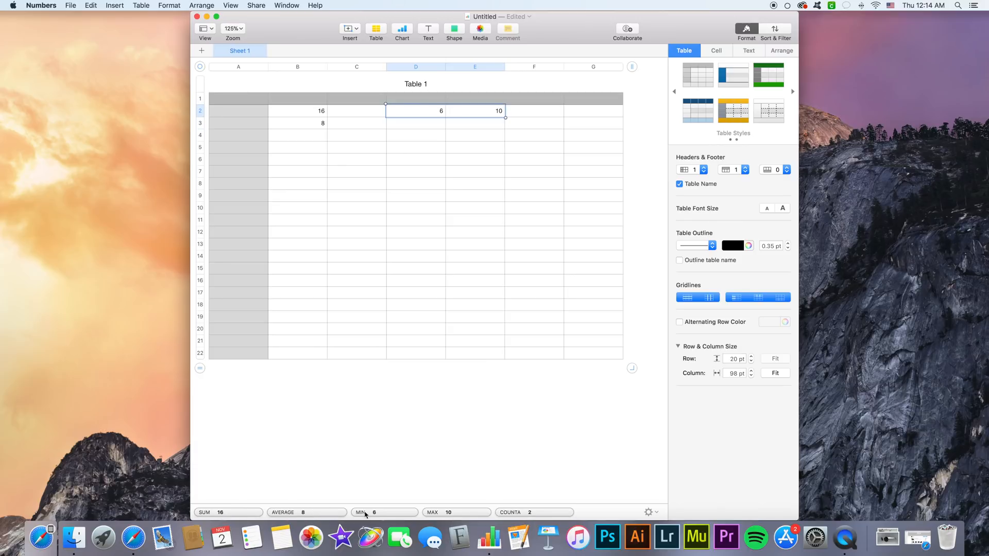
mouse_move(301, 357)
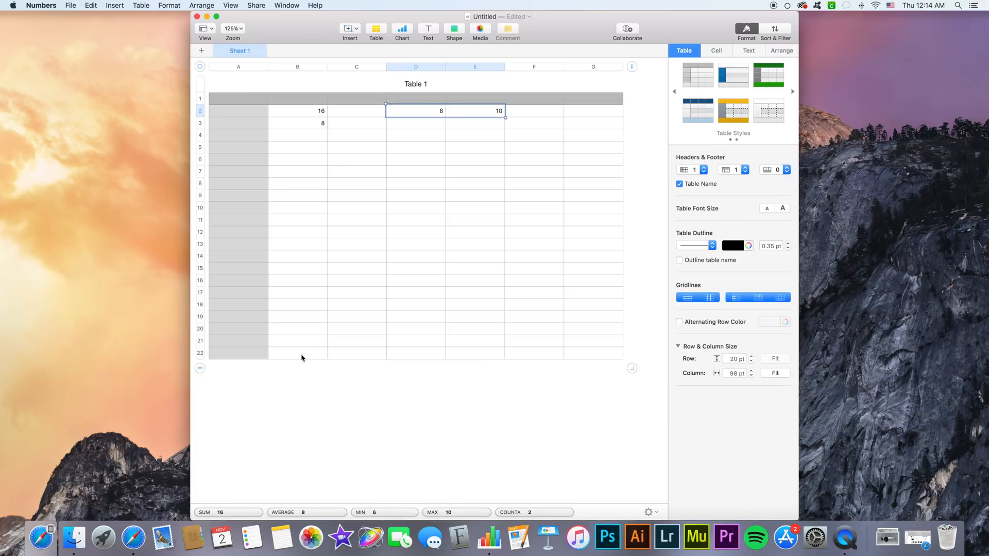
left_click(415, 146)
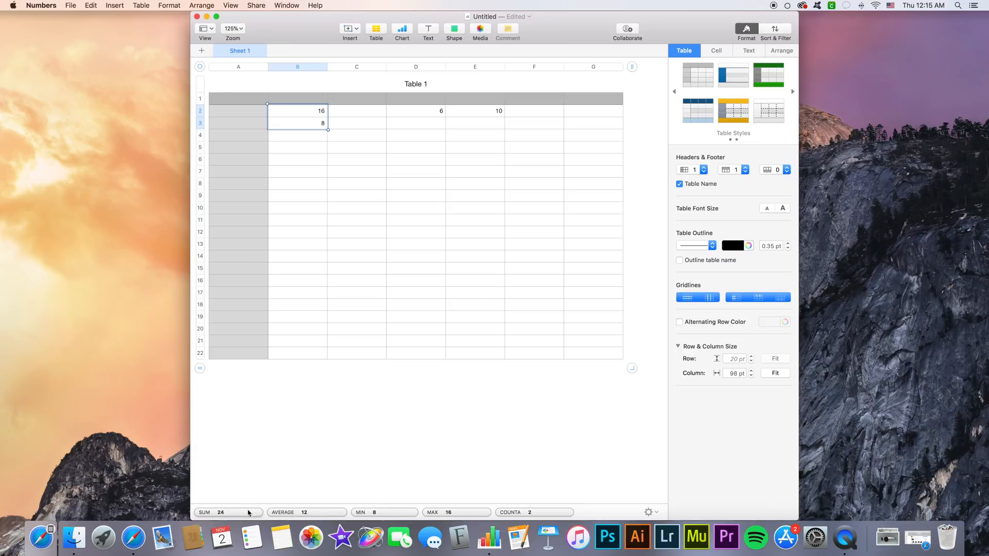
mouse_move(185, 470)
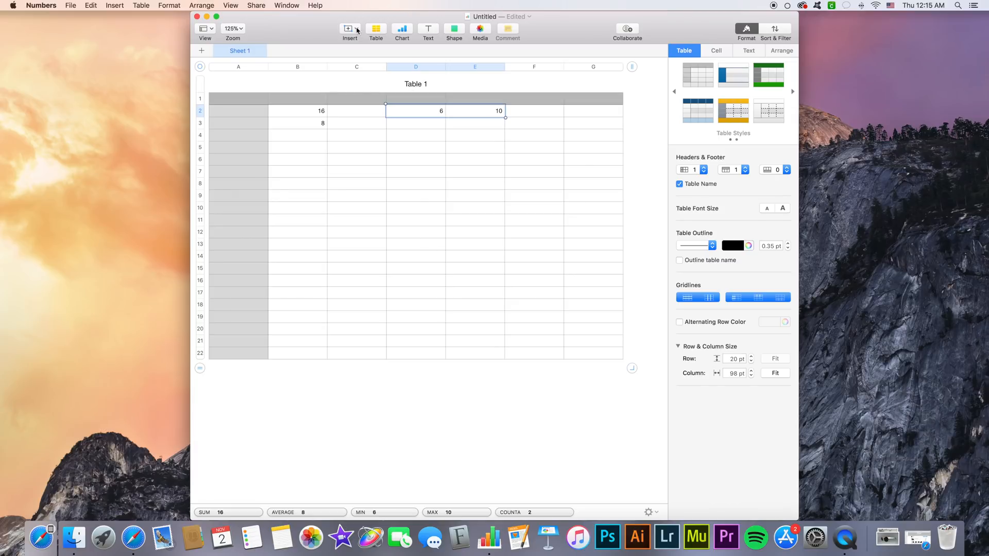
- Insert a SUM of D2:E2 into F2 from the toolbar formula menu
left_click(346, 28)
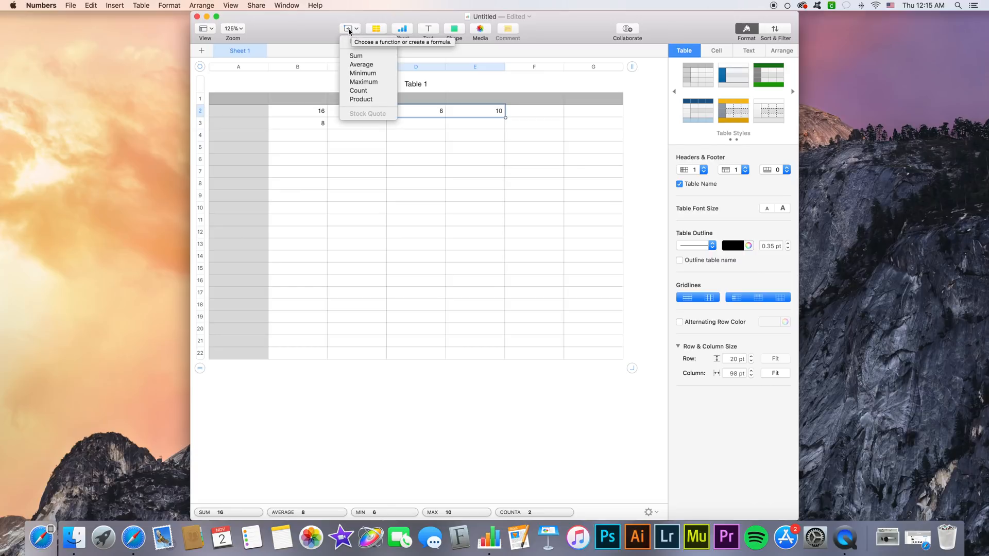
mouse_move(360, 99)
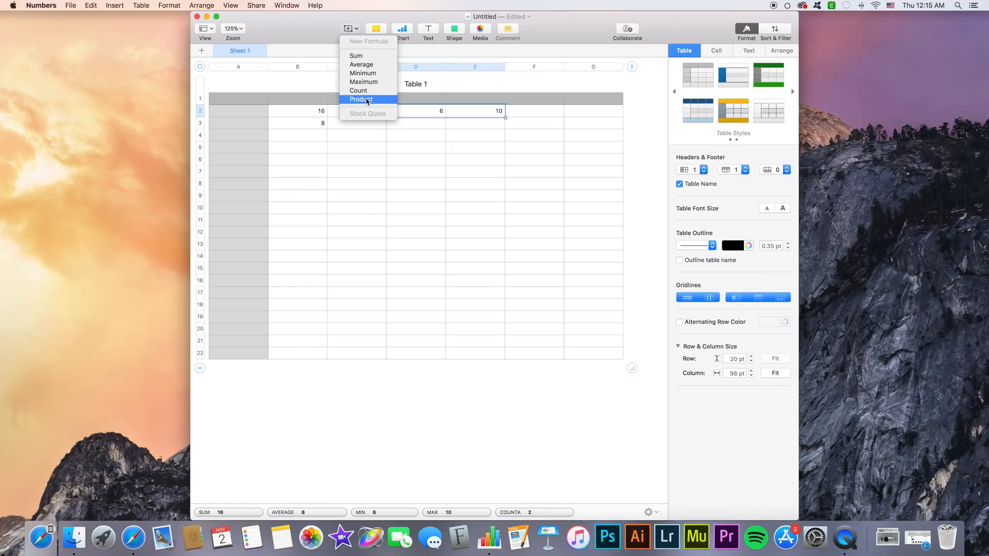
mouse_move(355, 56)
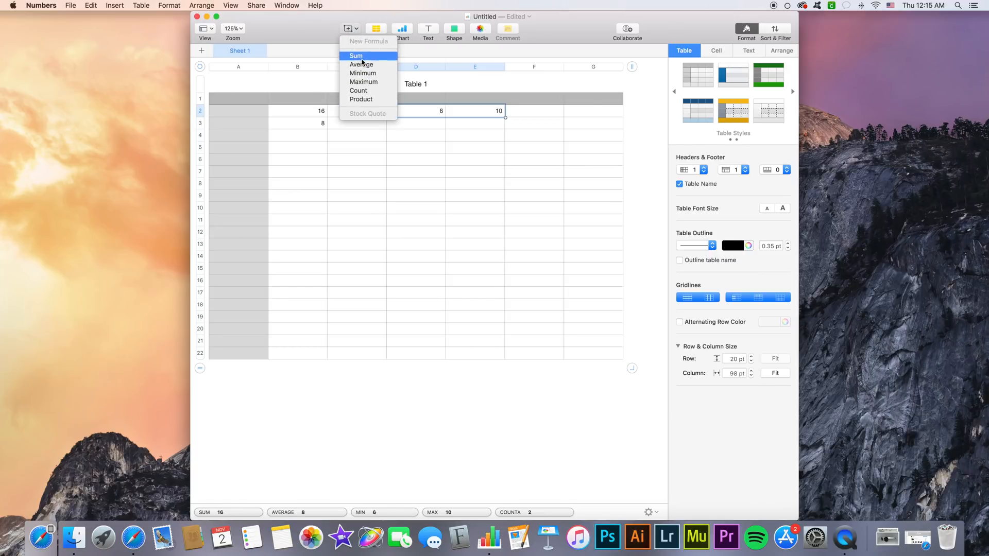
left_click(356, 55)
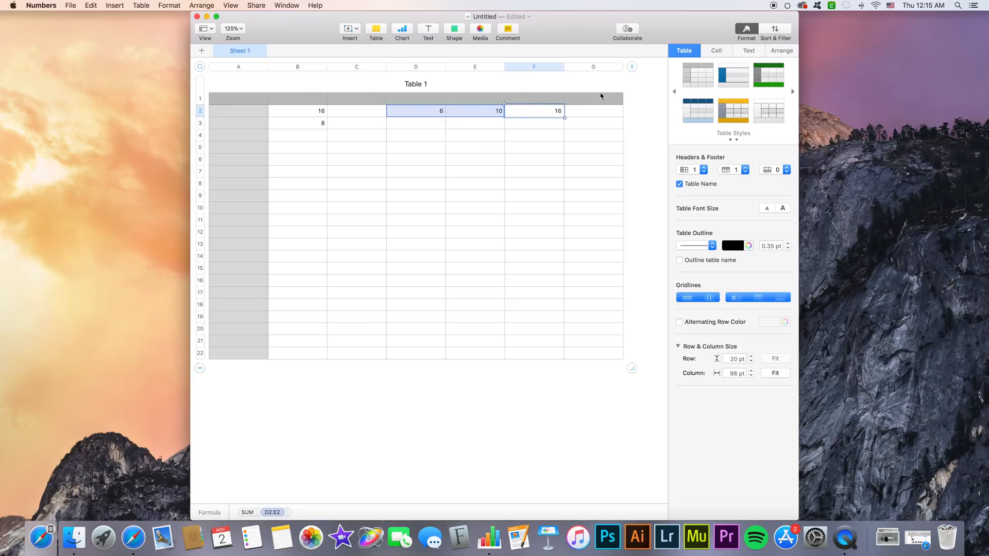
mouse_move(539, 104)
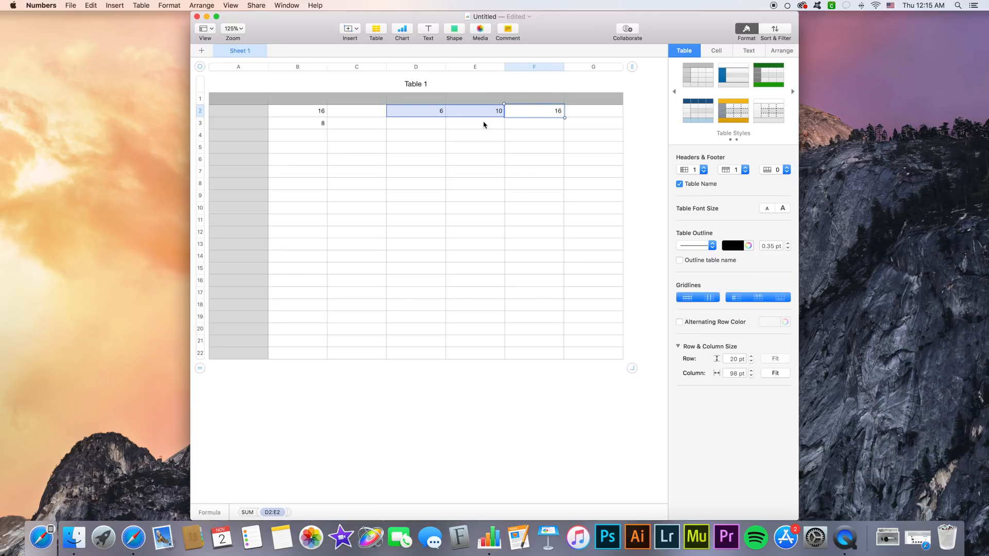
mouse_move(426, 114)
type("14")
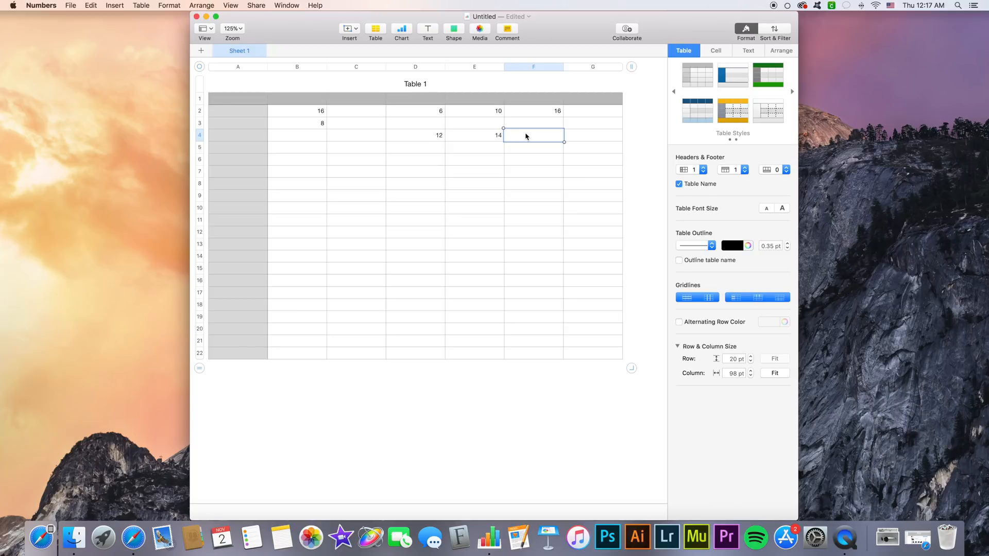
mouse_move(524, 143)
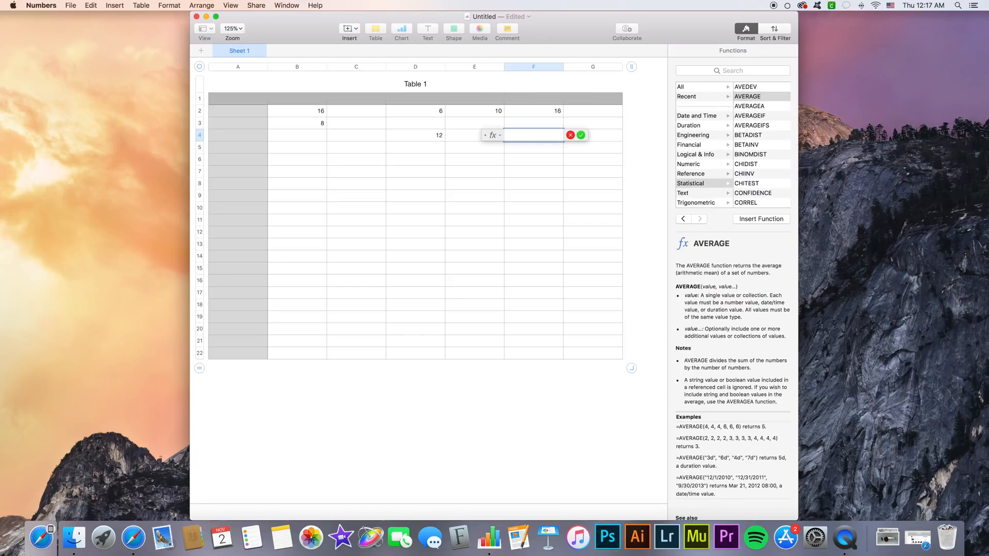
mouse_move(515, 129)
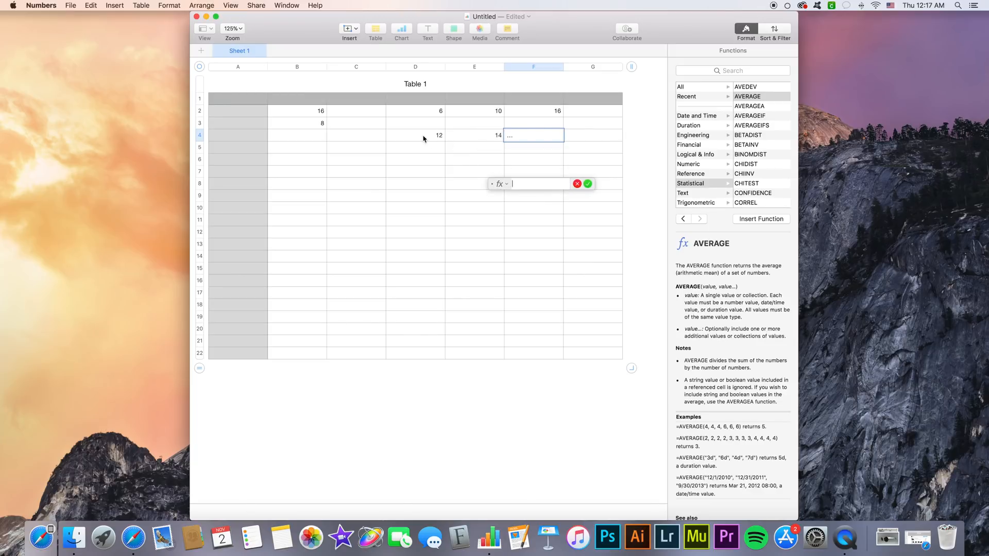
- Add D4 to the new formula in F4
left_click(415, 135)
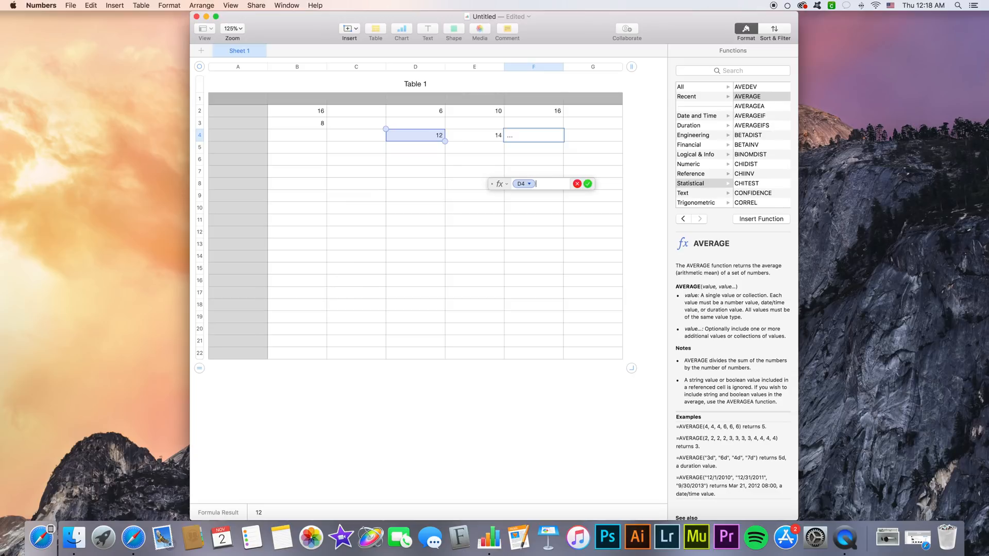
- Complete and accept the F4 comparison D4 < E4, showing TRUE
type("<=")
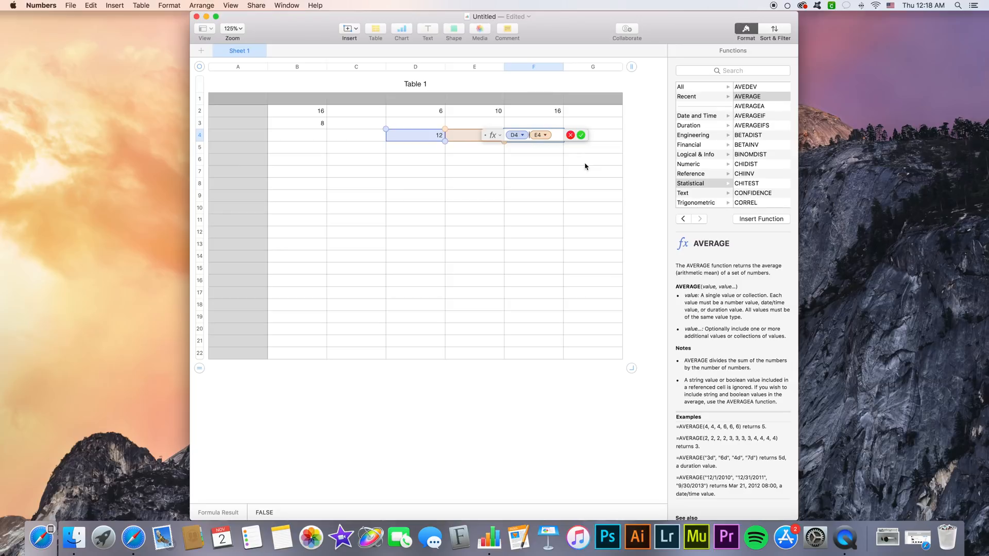
left_click(579, 135)
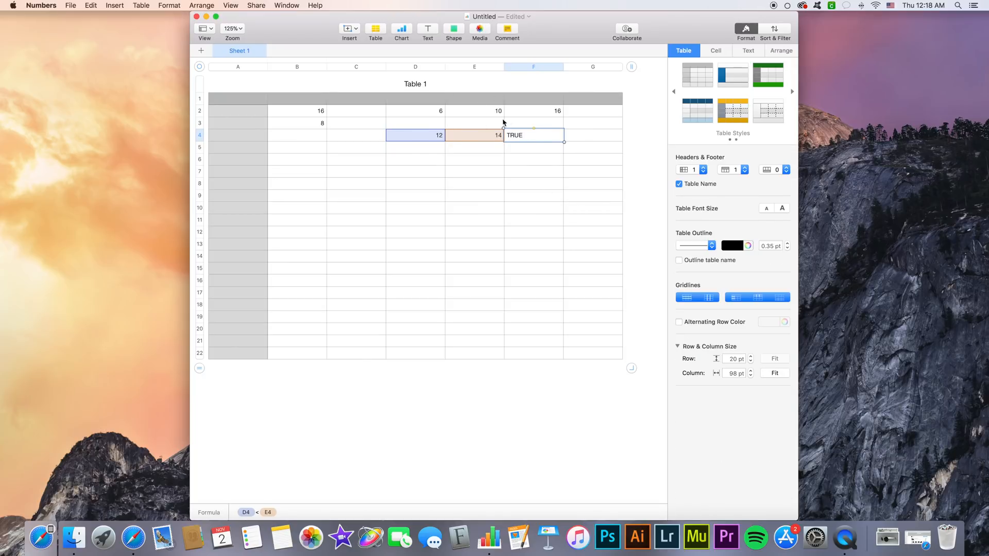
mouse_move(475, 129)
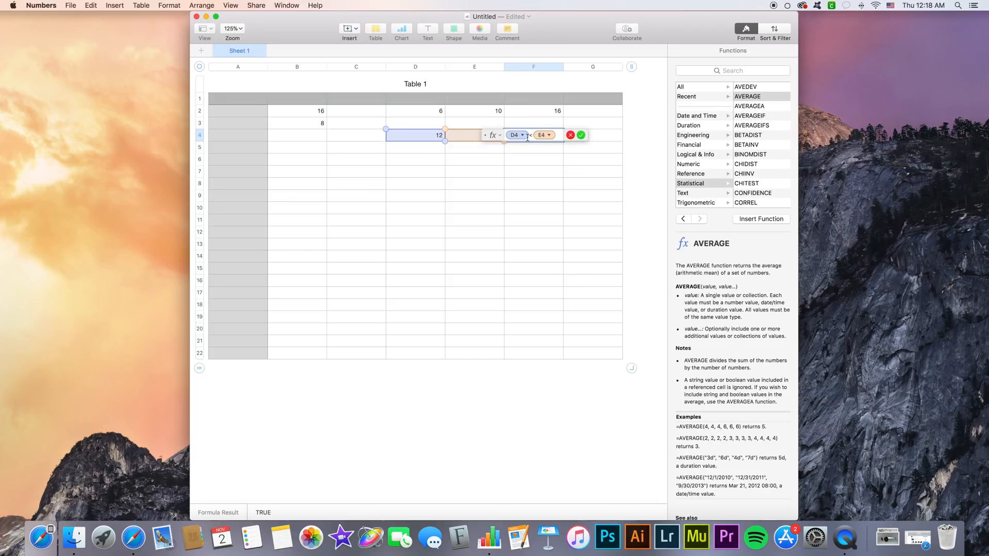
left_click(579, 135)
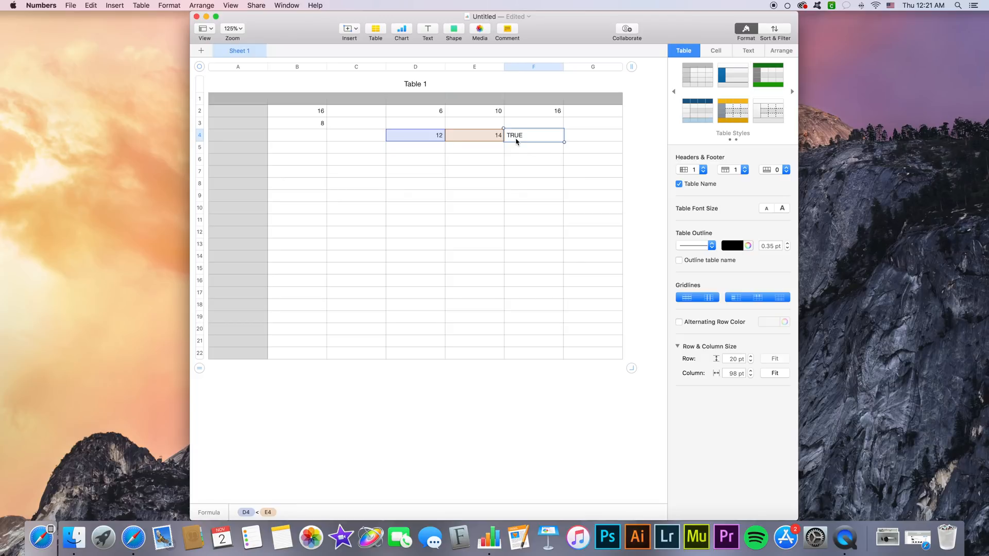
left_click(70, 5)
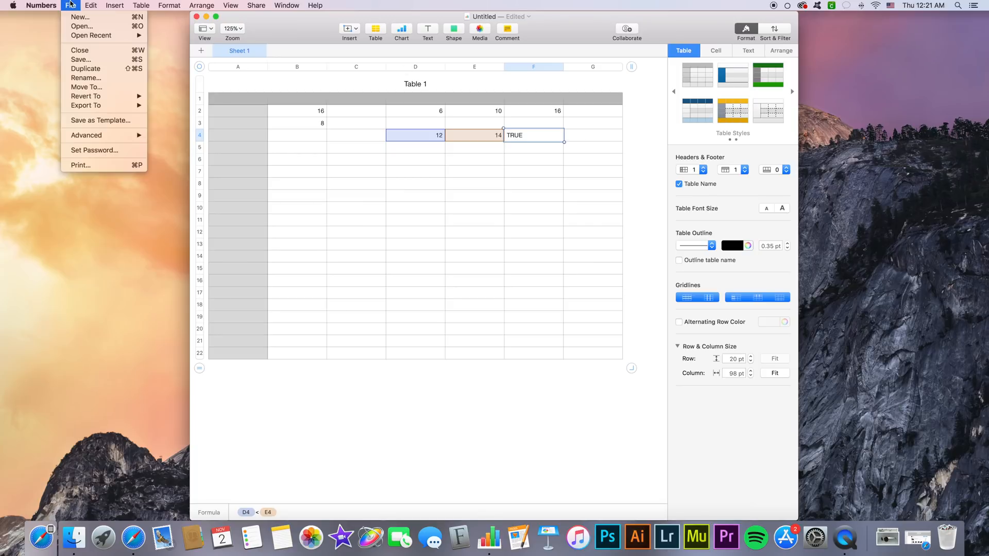
left_click(114, 5)
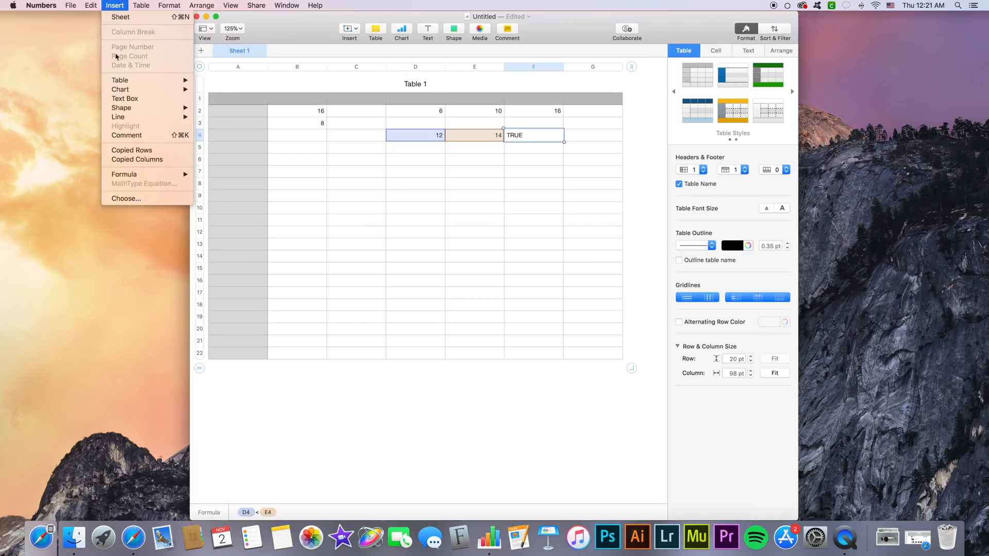
mouse_move(175, 186)
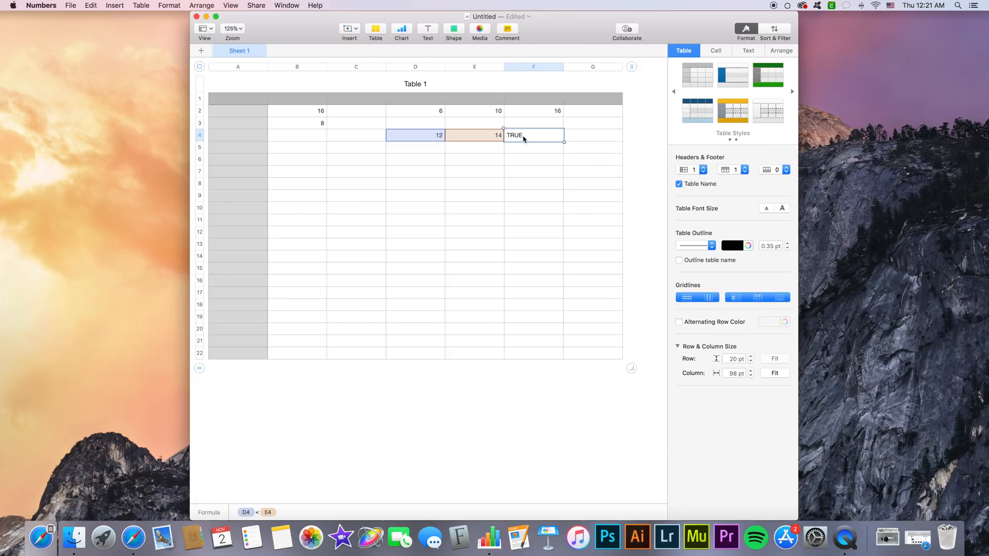
left_click(115, 5)
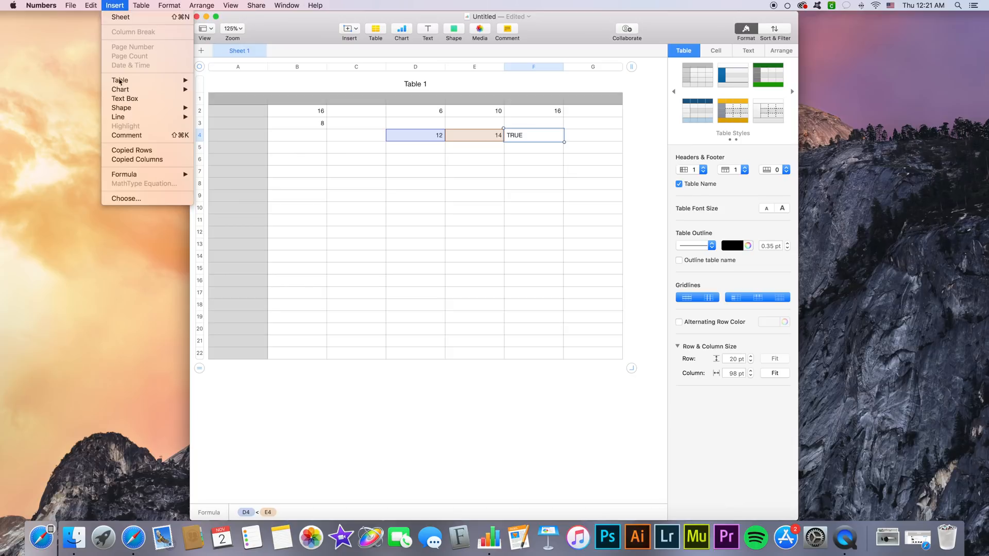
mouse_move(126, 183)
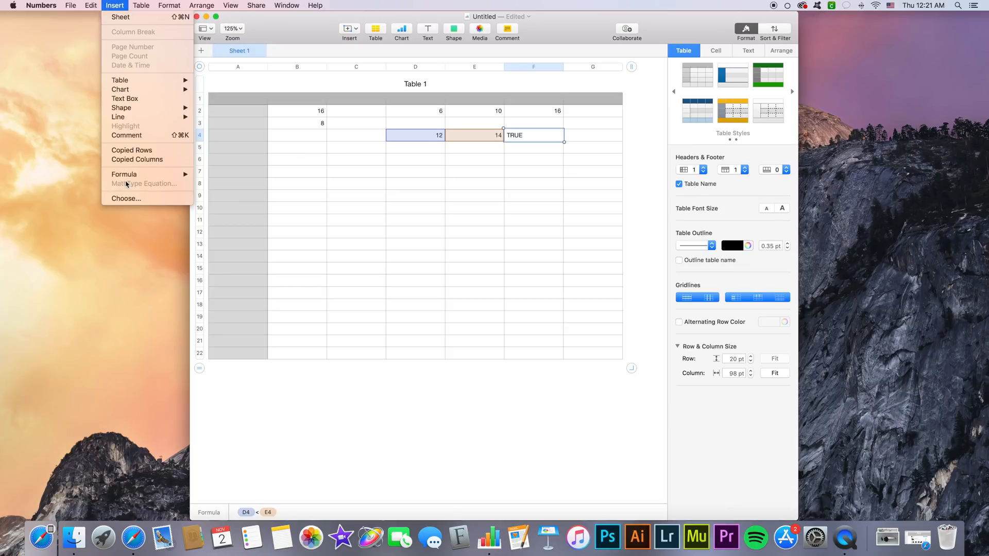
left_click(455, 134)
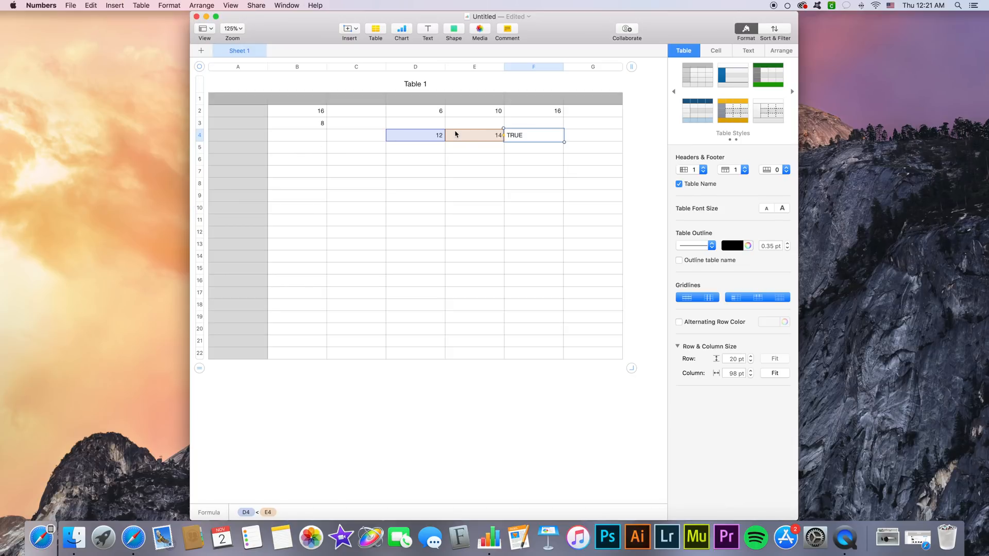